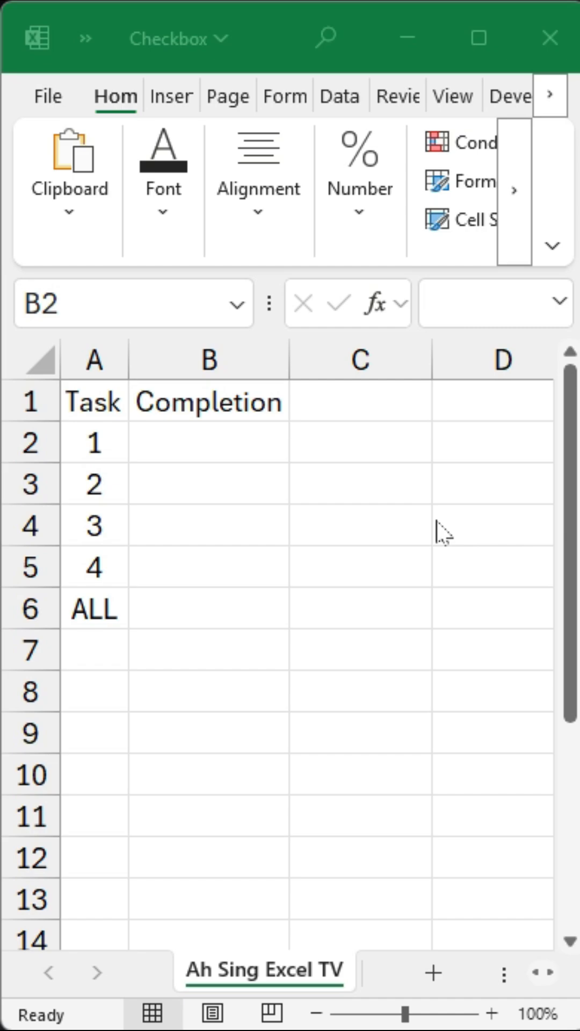
# Select the Completion cells B2:B6 and insert unchecked checkboxes into them
pyautogui.click(208, 441)
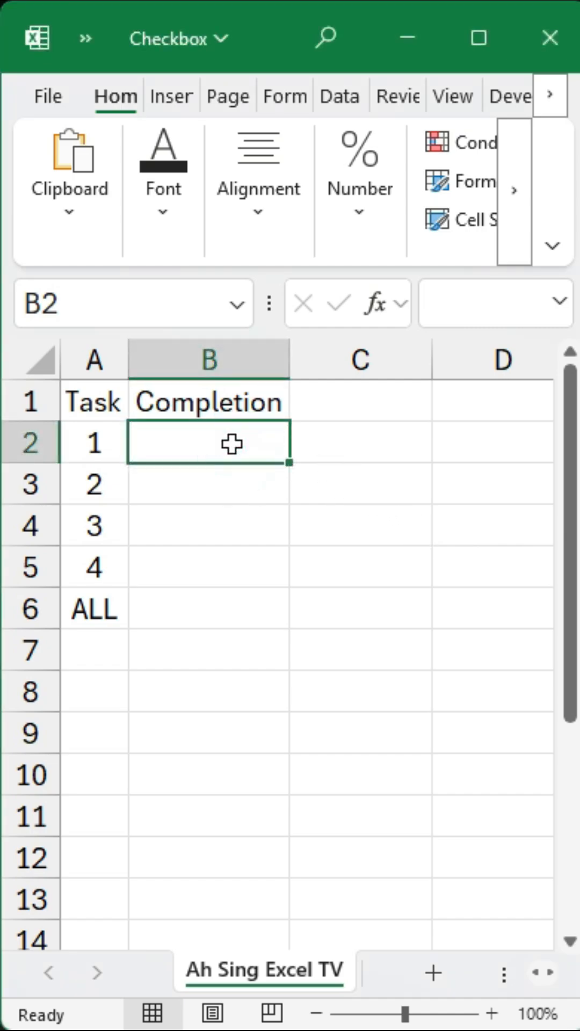
pyautogui.press('alt+n')
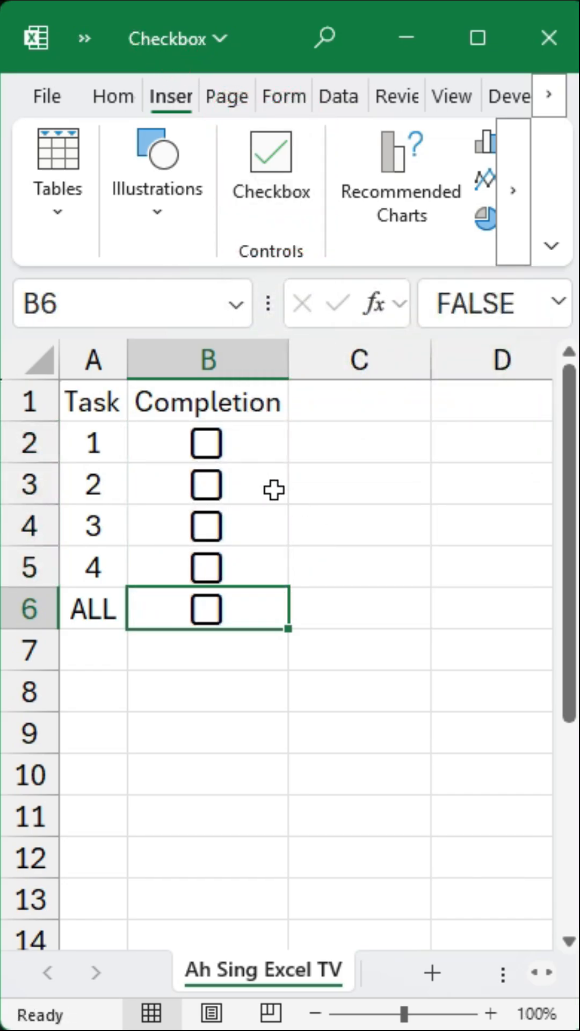
# Tick the checkboxes for tasks 3 and 4 to test them
pyautogui.click(206, 526)
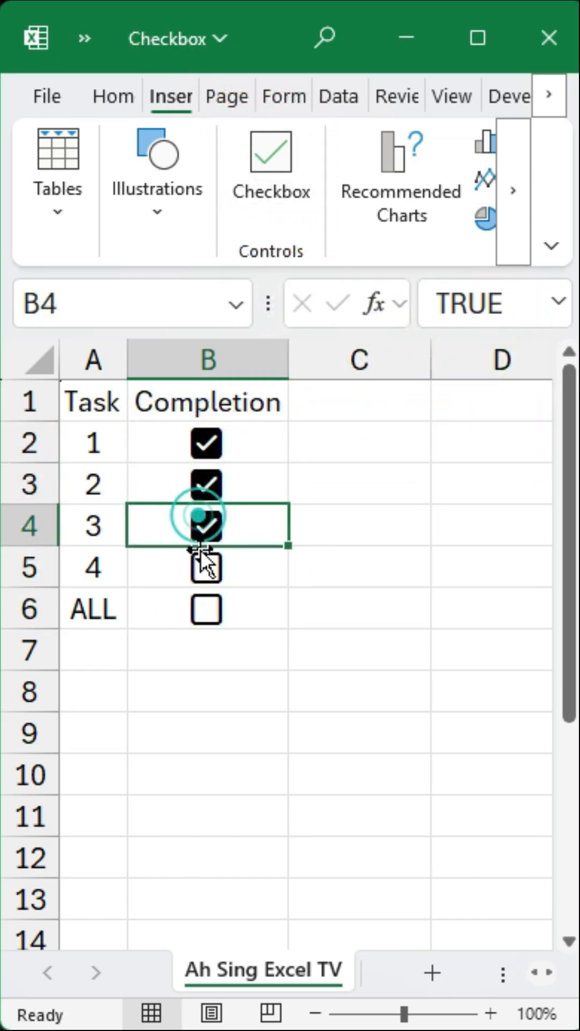
pyautogui.click(205, 609)
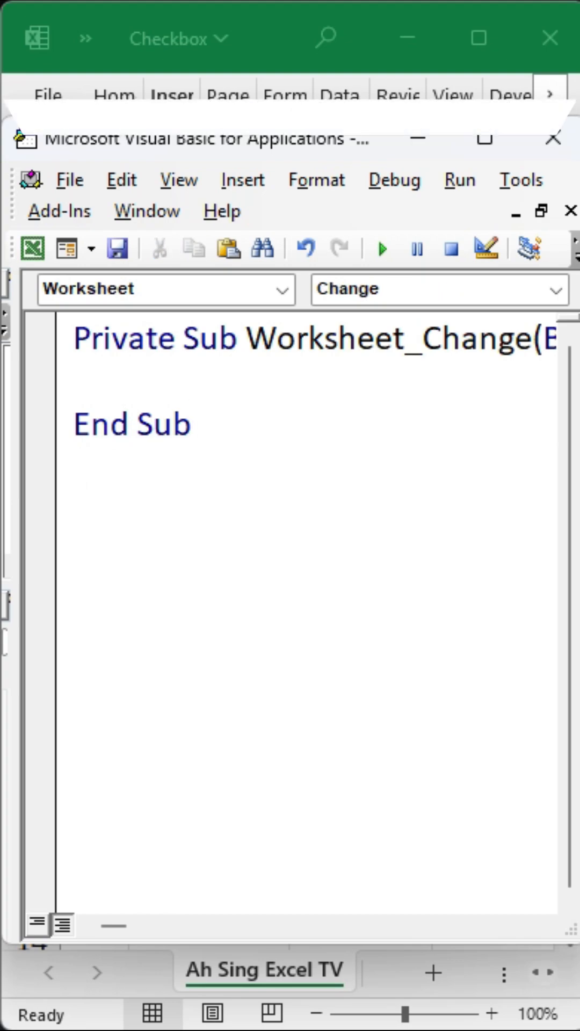
# Type the opening If Not Intersect(Target, Range("B6")) test inside Worksheet_Change
pyautogui.write('if not intersect(target, range("B6"')
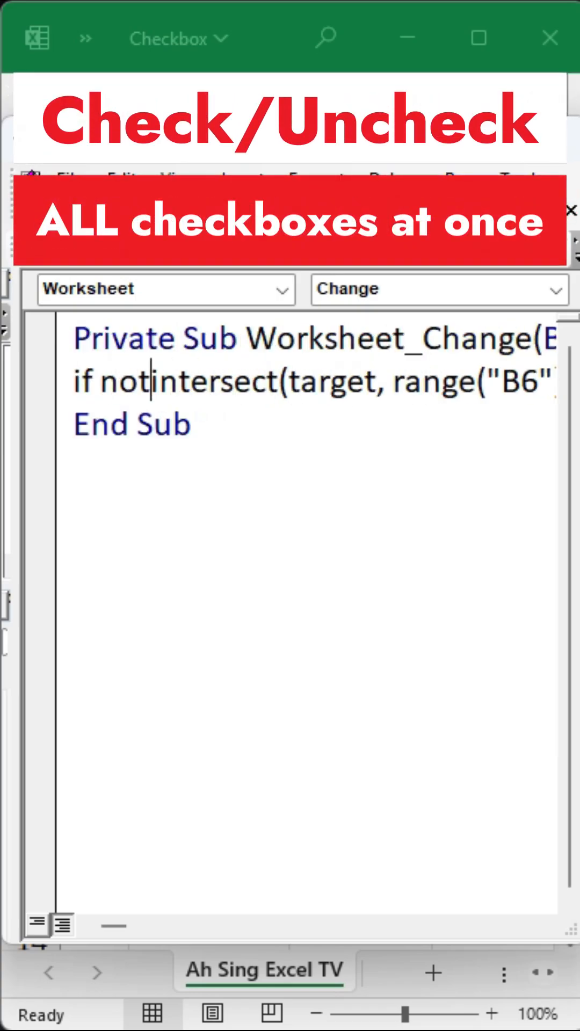